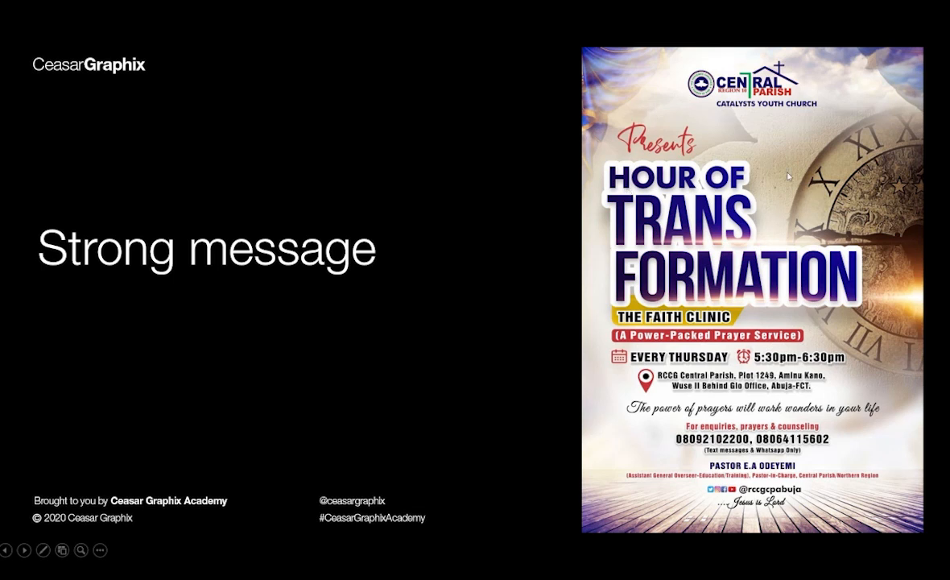
mouse_move(670, 183)
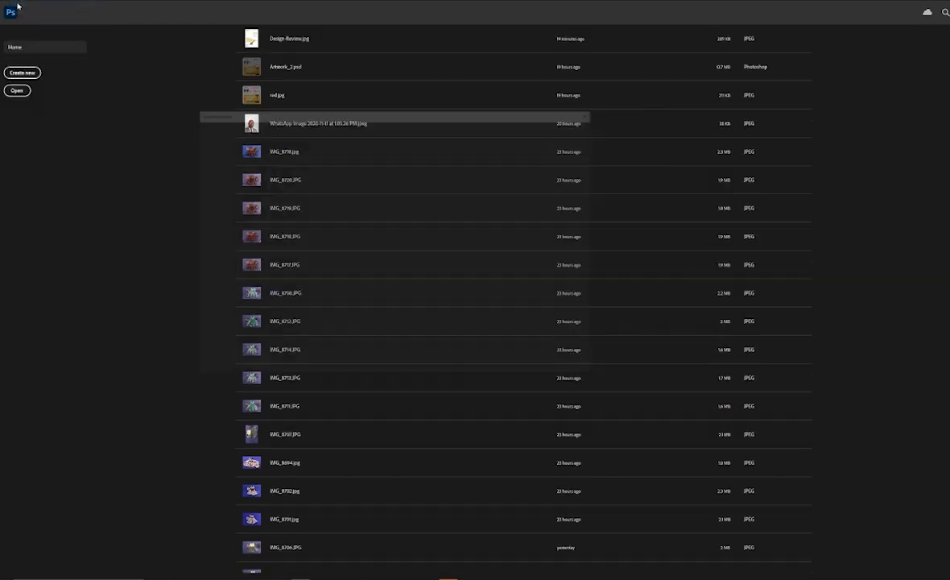
Step: Create a new blank portrait A5 (148 x 210 mm) document with a white background
click(23, 72)
text(H_TI)
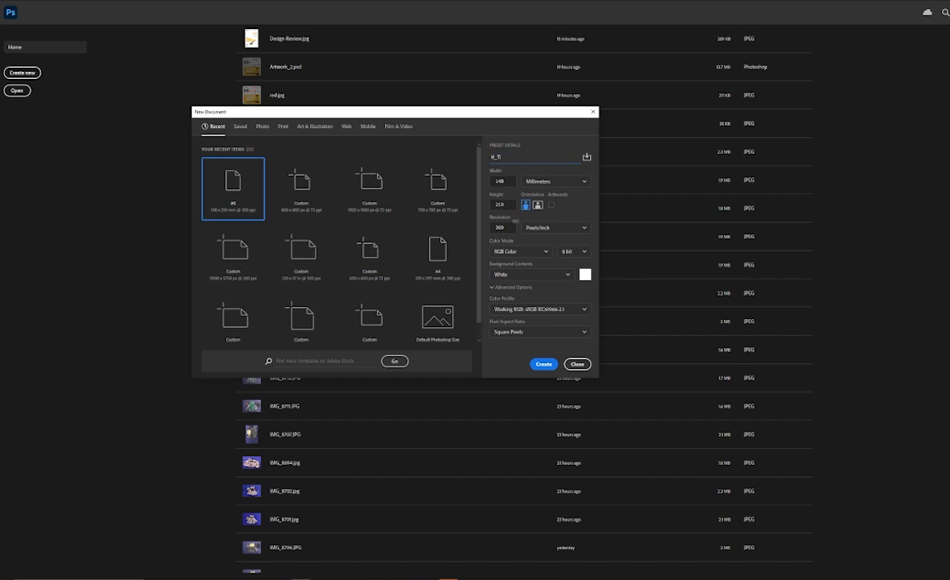
click(501, 227)
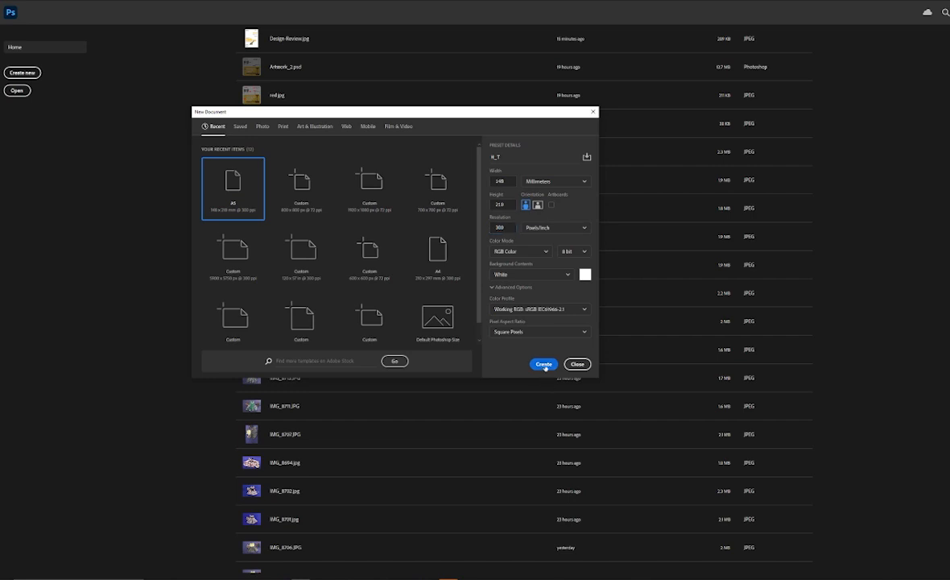
click(544, 364)
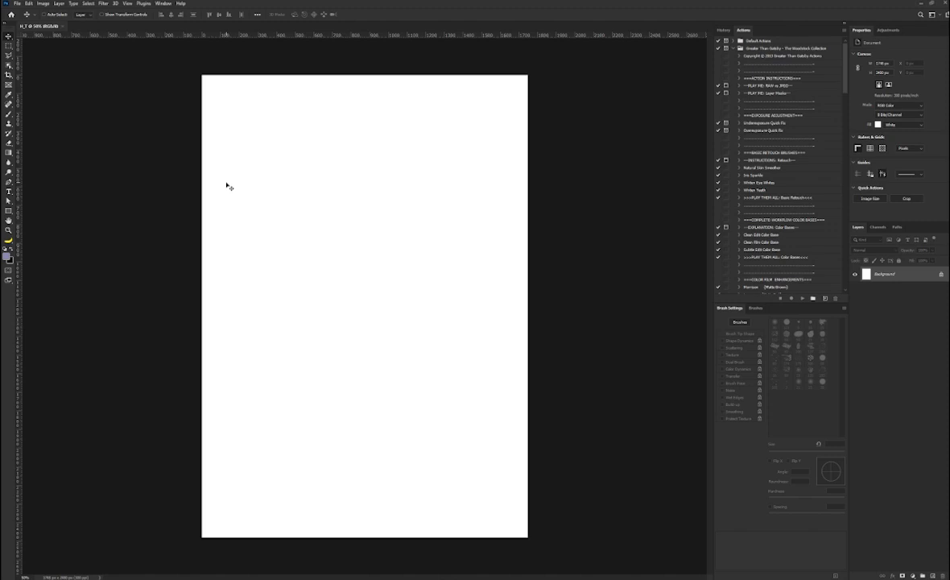
Step: Start a New Guide Layout with 10 columns and 14 rows enabled
click(127, 4)
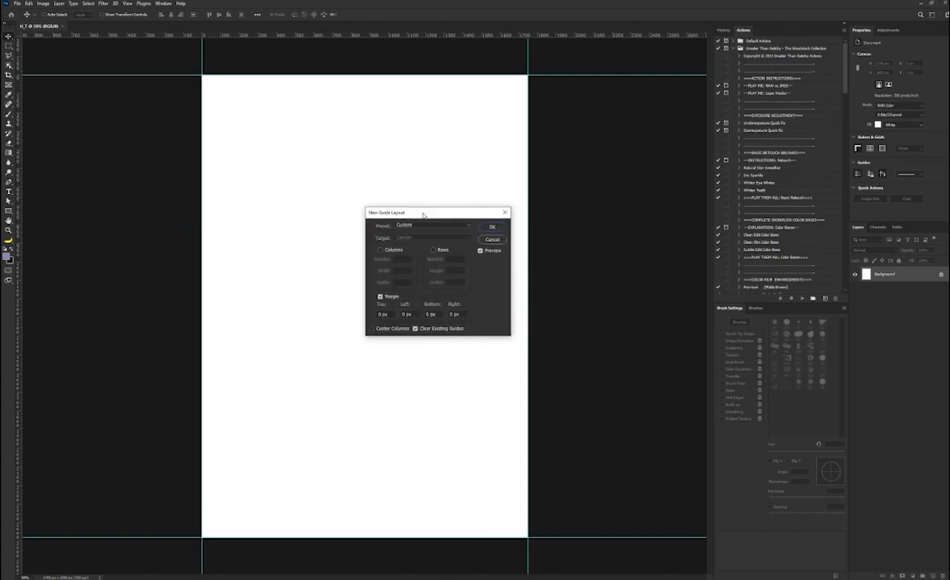
click(380, 250)
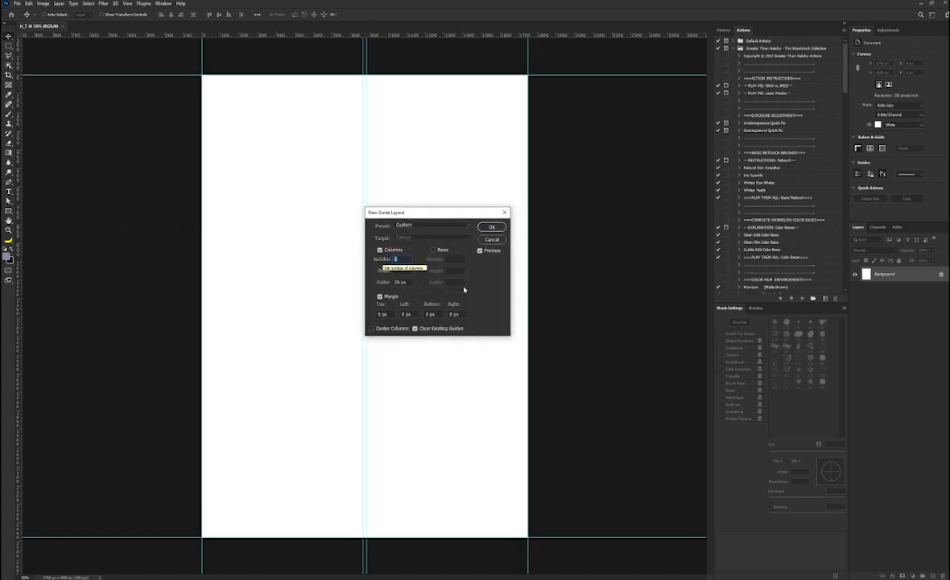
text(10)
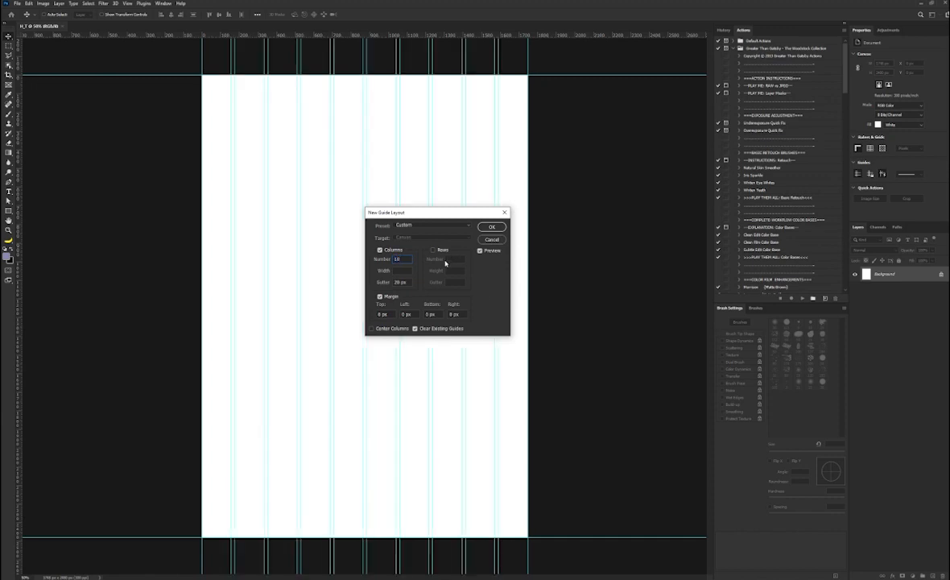
click(433, 249)
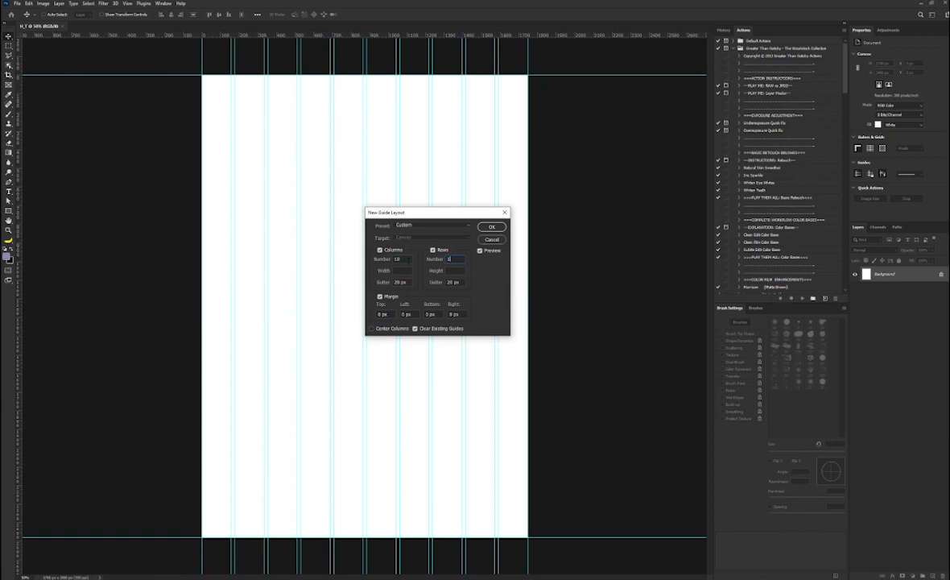
text(14)
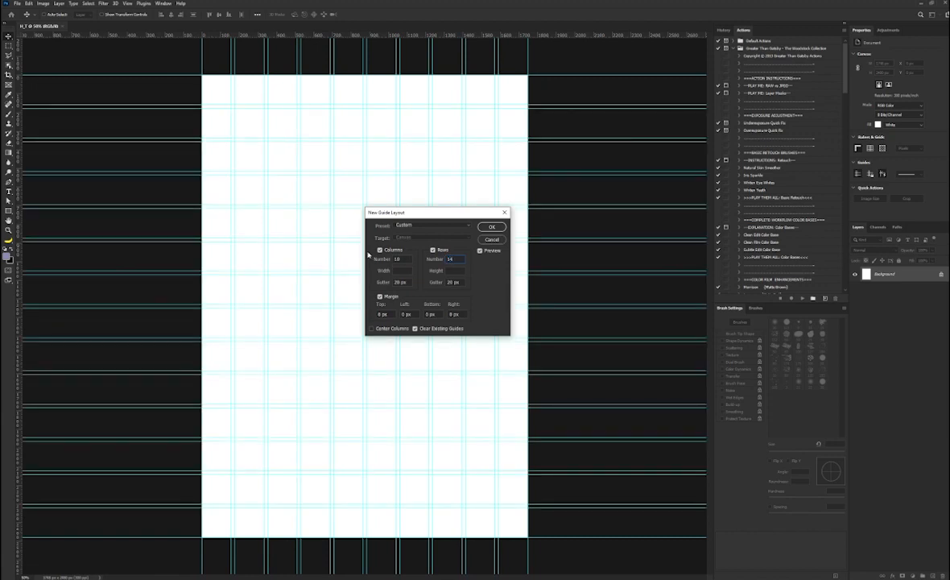
mouse_move(338, 222)
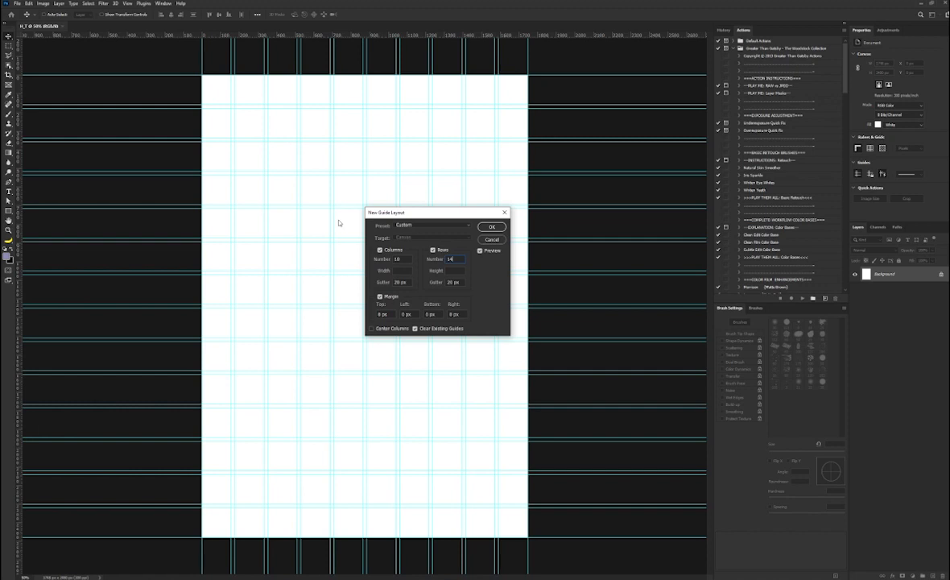
mouse_move(408, 291)
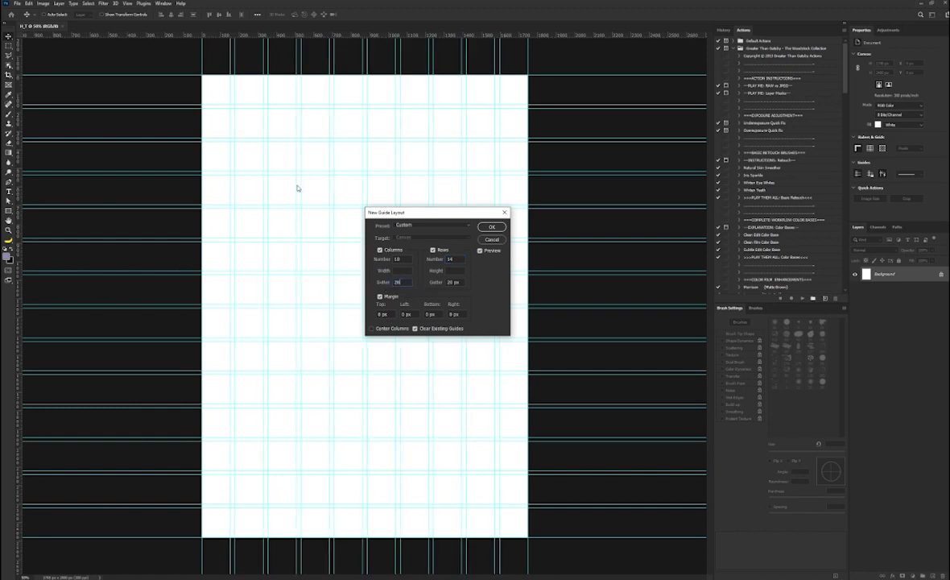
mouse_move(267, 166)
text(26)
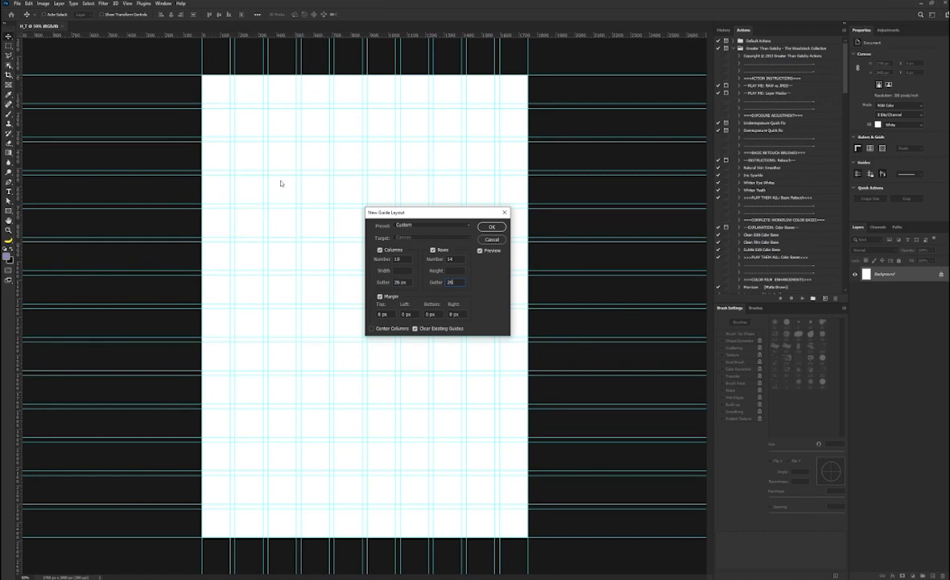
mouse_move(298, 225)
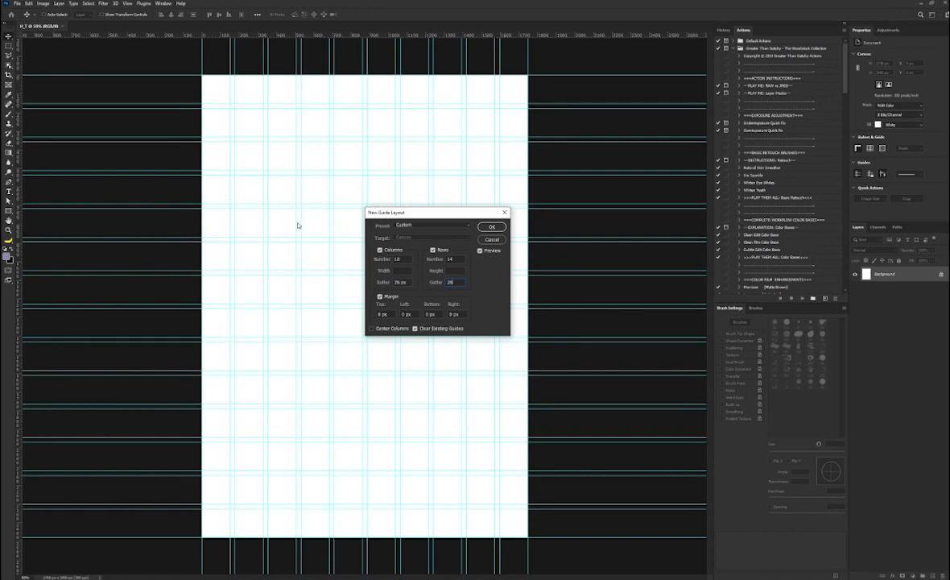
mouse_move(330, 212)
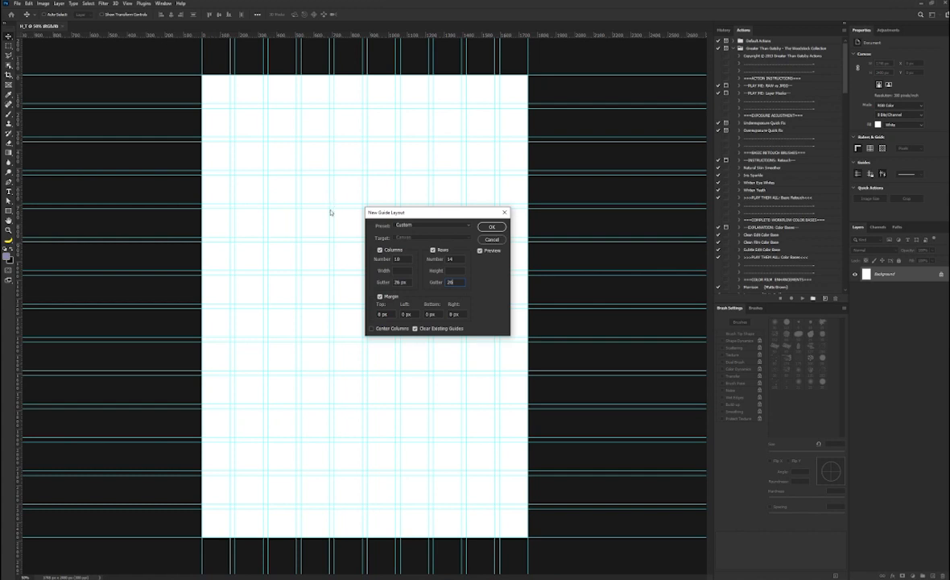
mouse_move(201, 199)
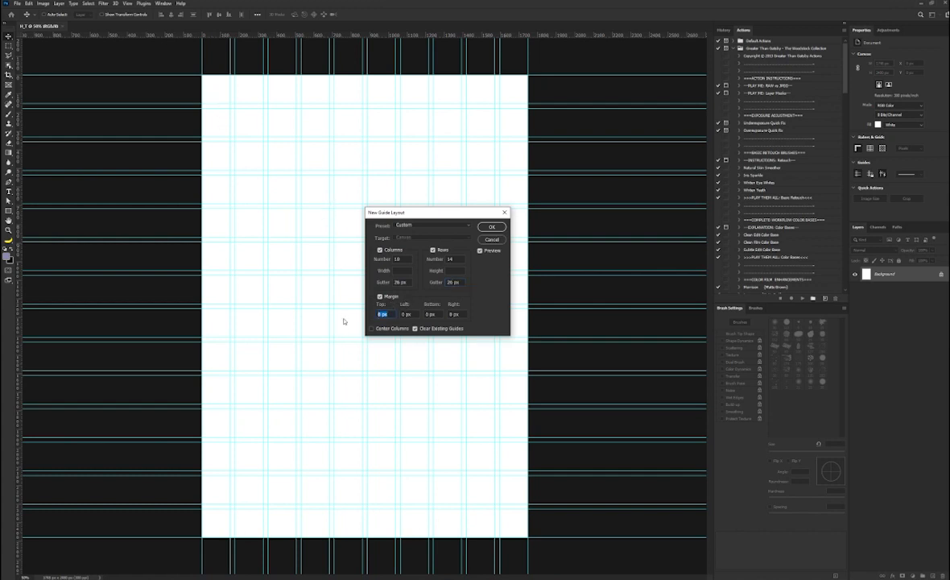
Step: Set the gutter and margin values (90) and apply the guide grid to the page
text(90)
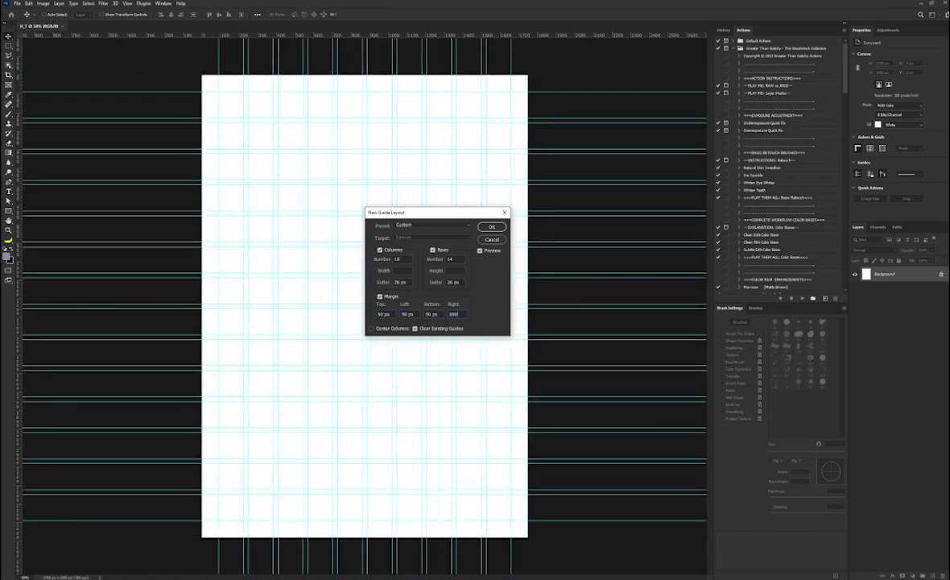
click(457, 314)
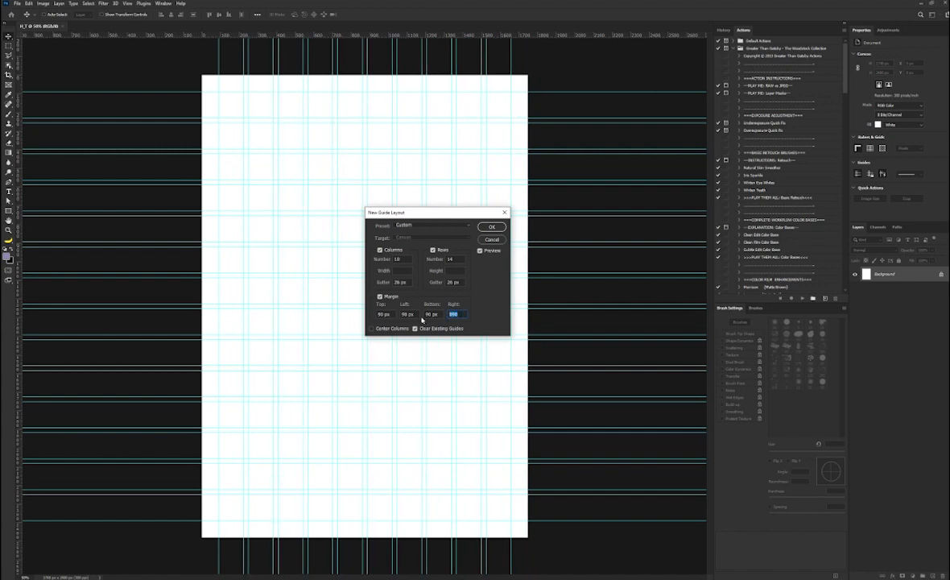
click(454, 314)
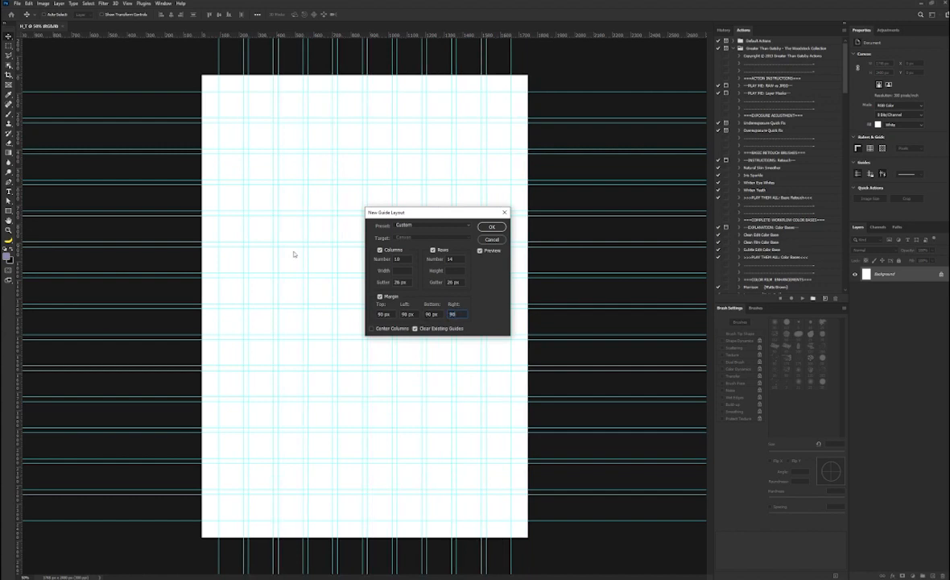
click(491, 226)
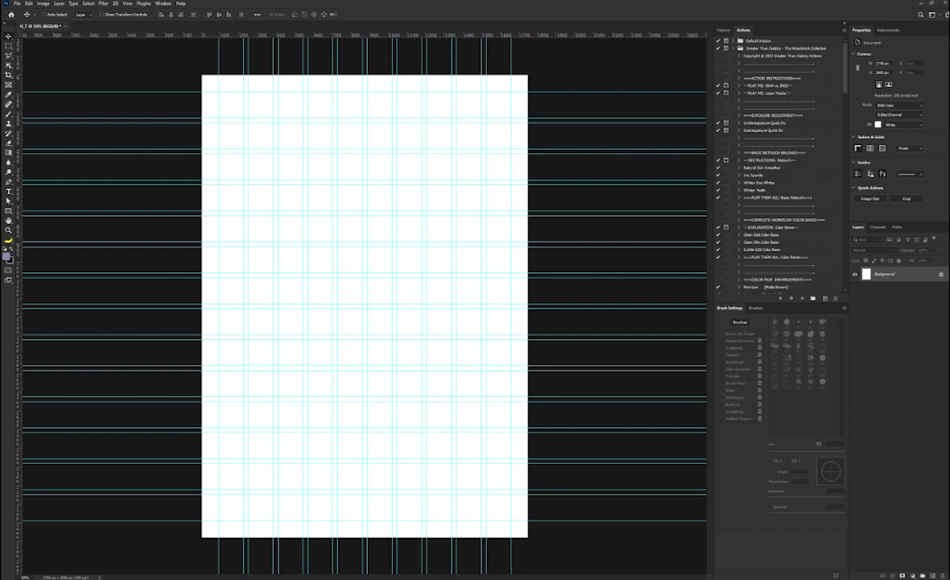
mouse_move(224, 187)
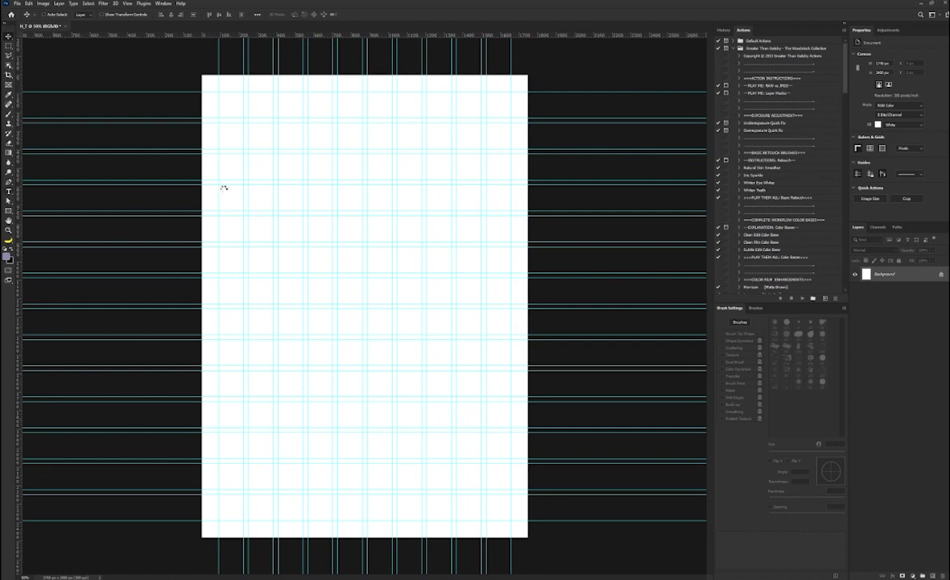
Step: Add HOUR OF title text, duplicate its layer and change the copy to TRANSFORMATION
click(8, 192)
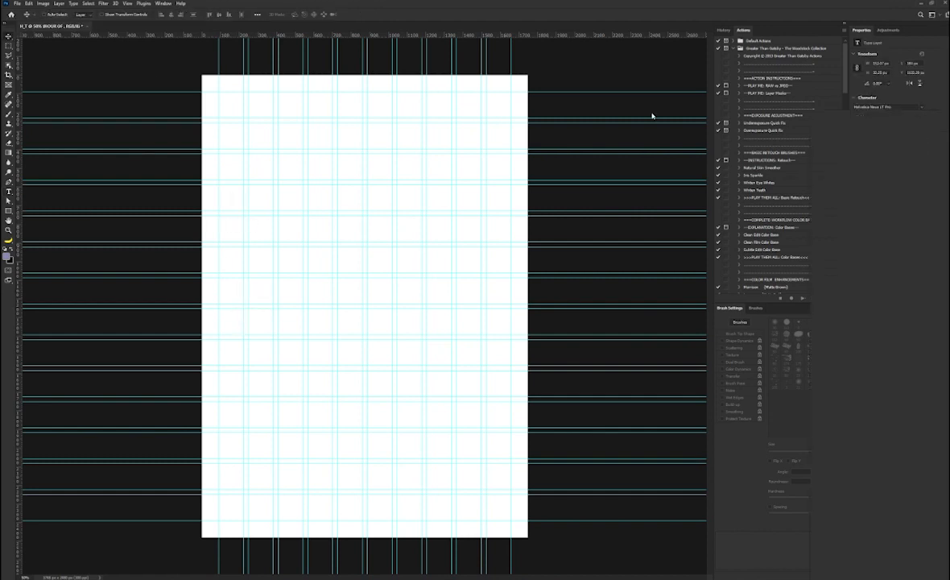
click(886, 106)
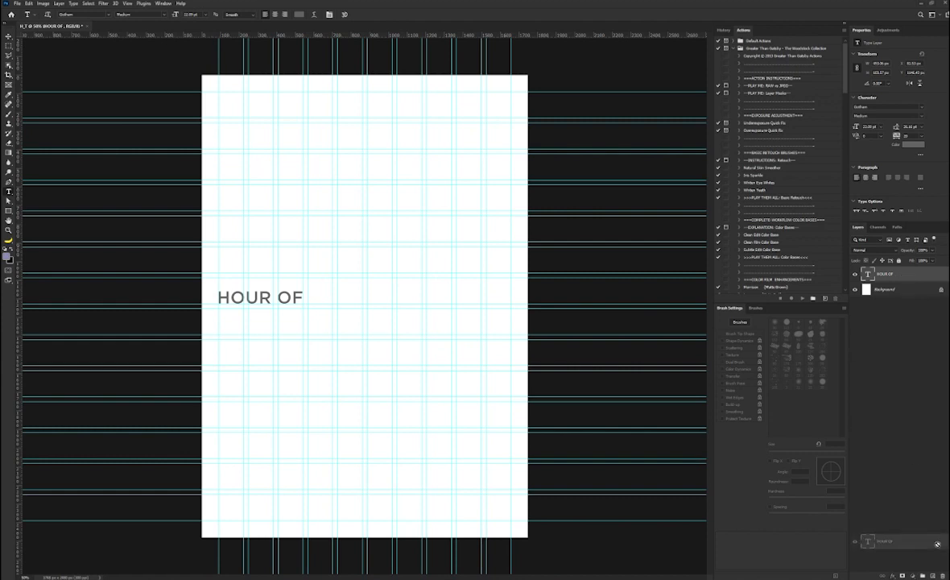
key(Ctrl+J)
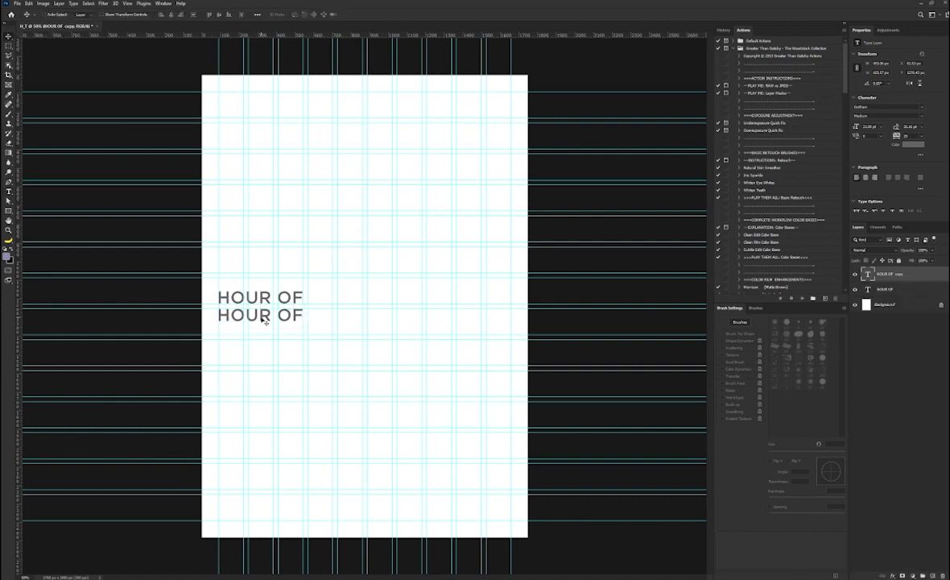
text(TRANSFORMATION)
text(20)
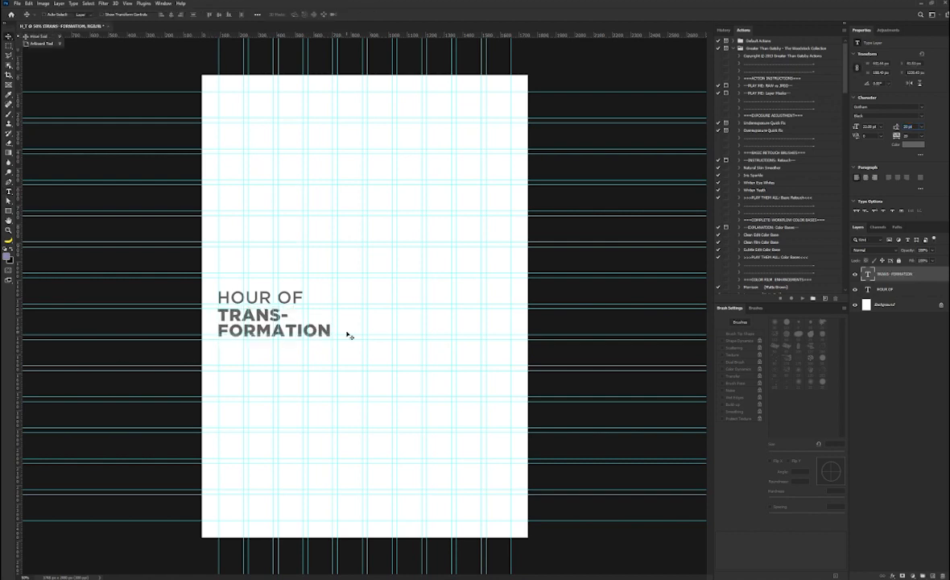
Step: Enlarge the TRANS-FORMATION text with Free Transform
key(ctrl+t)
text((A Power-Packed Prayer Service))
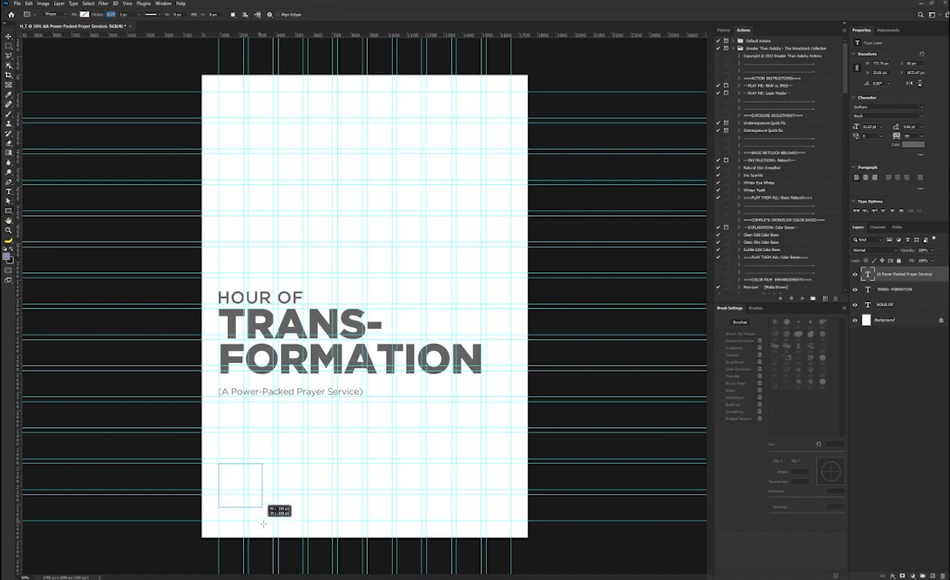
Step: Draw the bottom-left logo square and add THE FAITH CLINIC text with wider letter spacing
drag(219, 465, 271, 519)
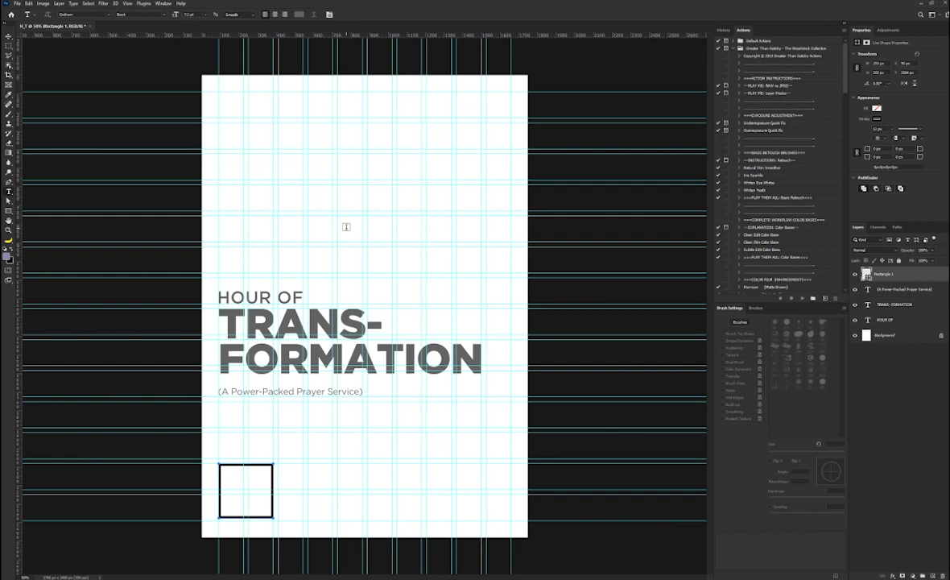
text(THE FAITH CLINIC)
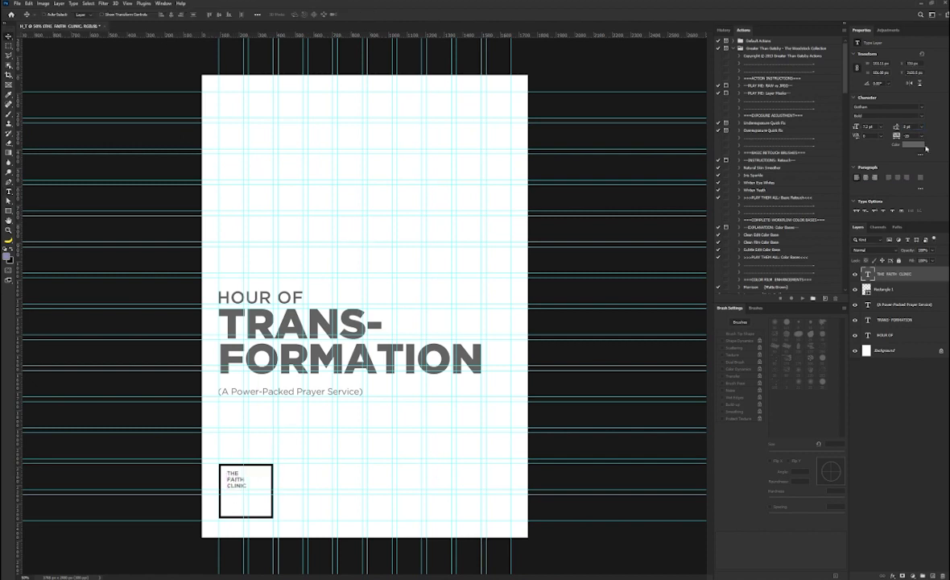
click(882, 290)
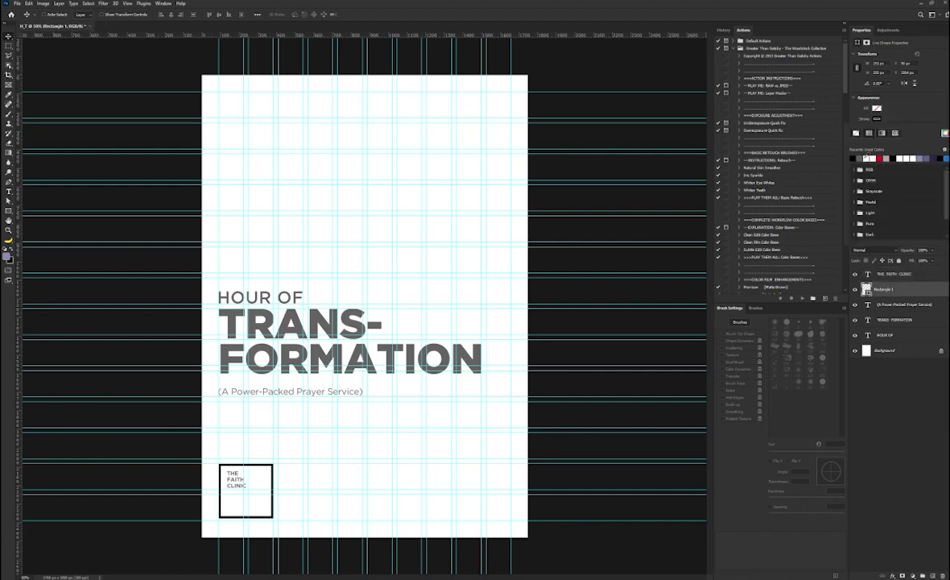
click(894, 274)
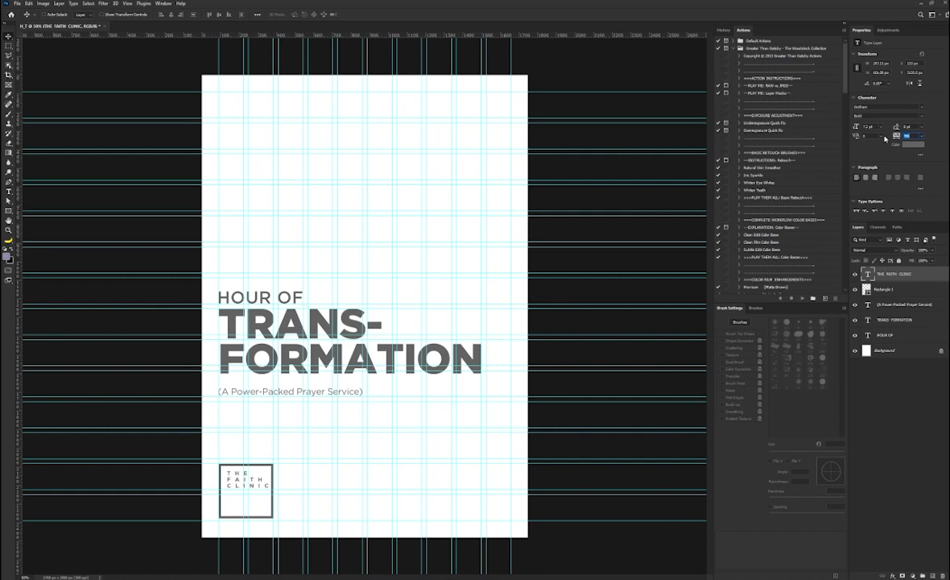
mouse_move(869, 164)
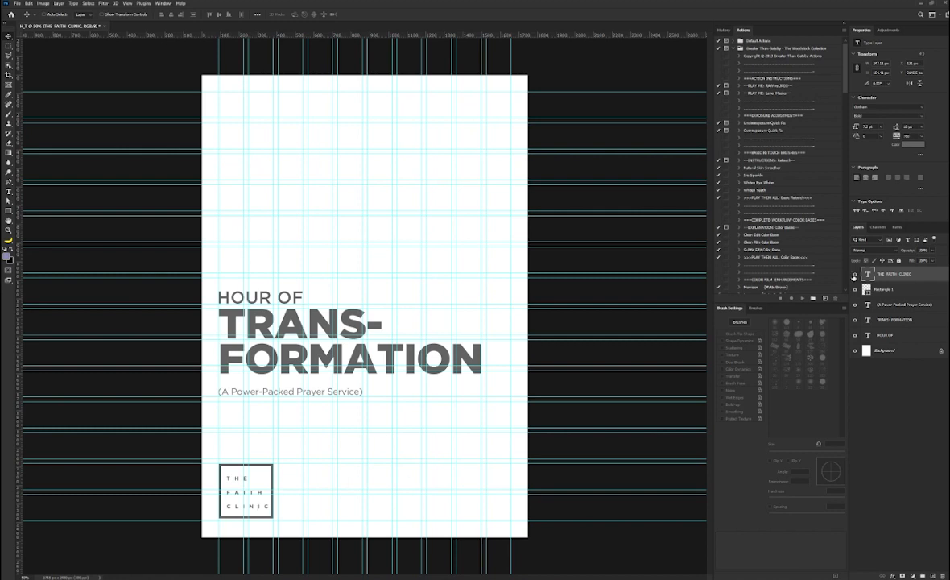
Step: Raise the logo text tracking and give the logo square a thinner outline
click(245, 491)
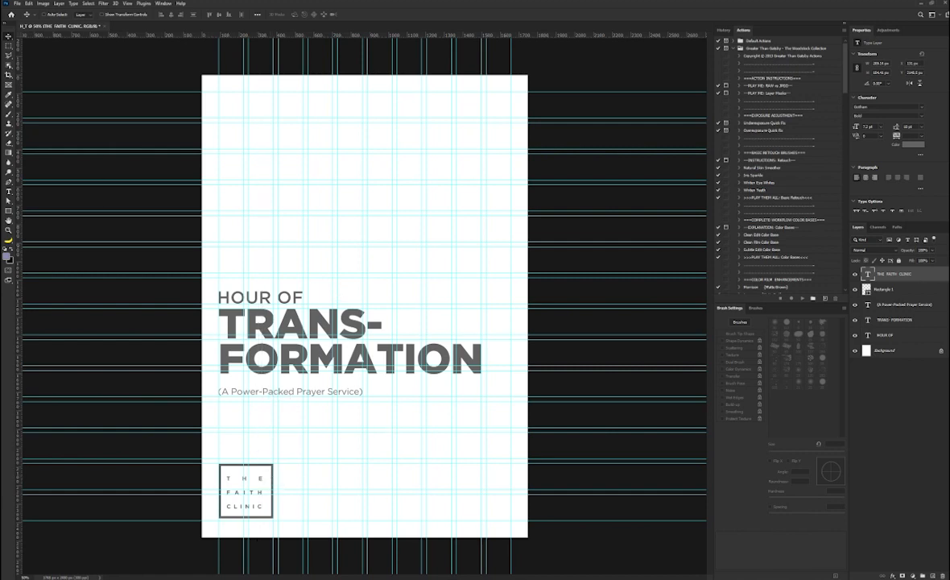
click(884, 288)
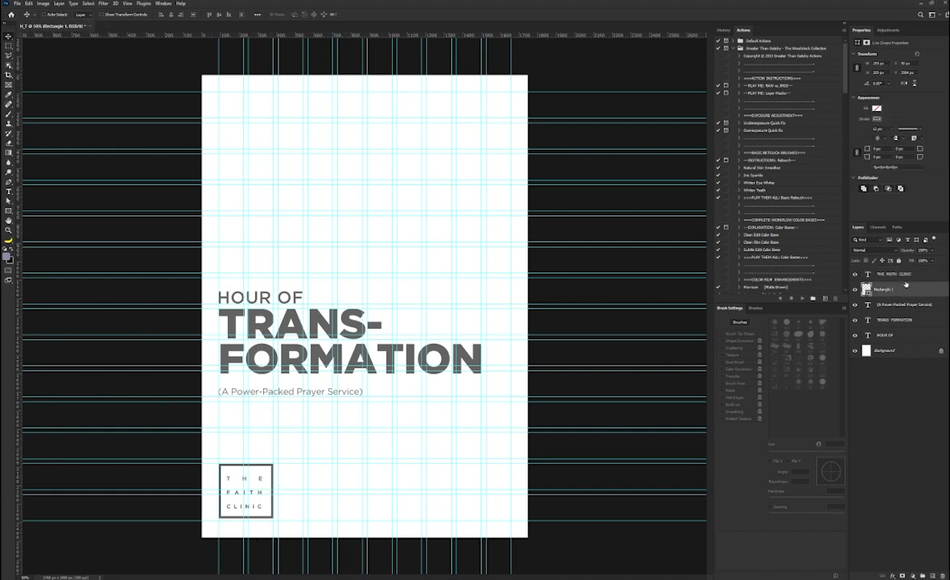
click(893, 273)
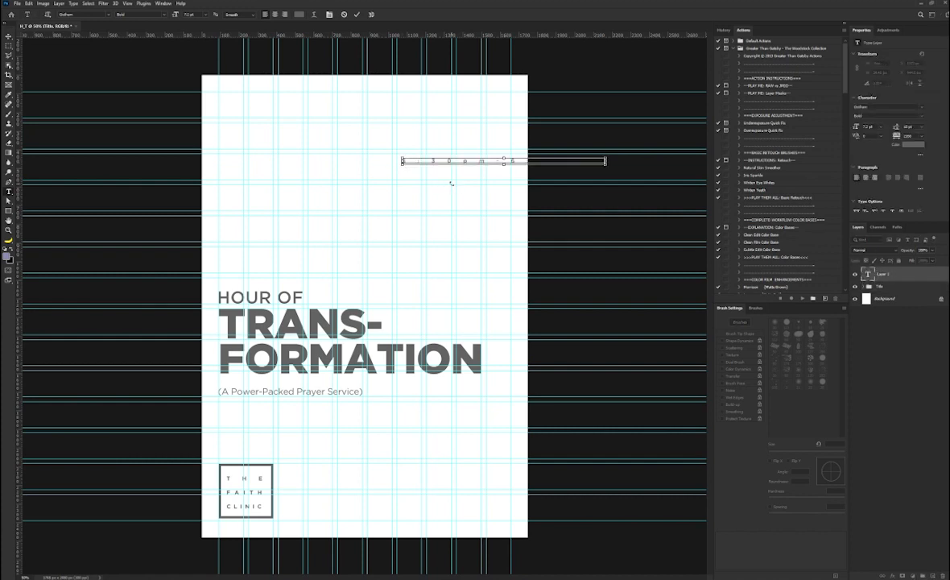
Step: Add the 5:30pm-6:30pm time text, enlarge it at the upper right, and start the Host text
text(6:30pm-6:30pm)
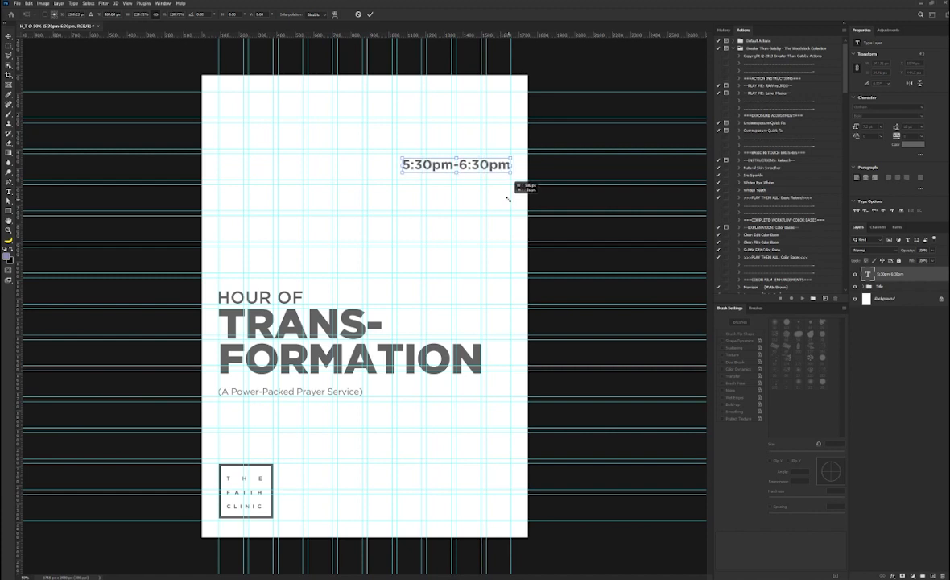
drag(456, 164, 447, 157)
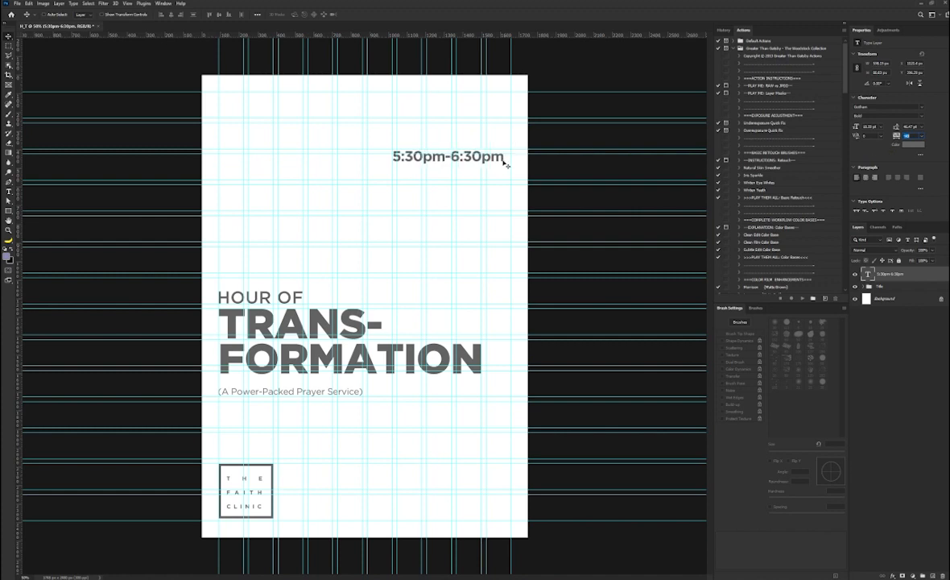
drag(447, 156, 450, 156)
text(Every Thursday)
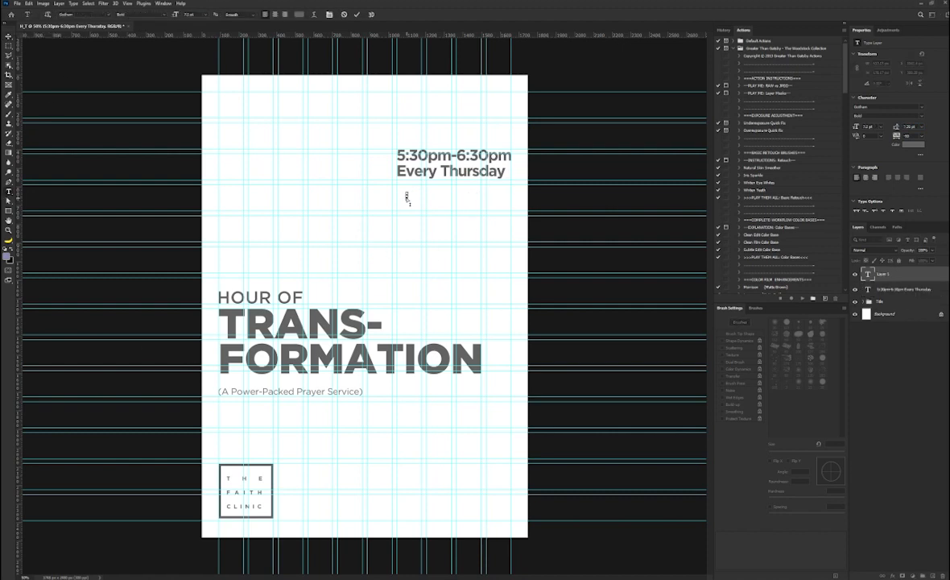
text(Host:)
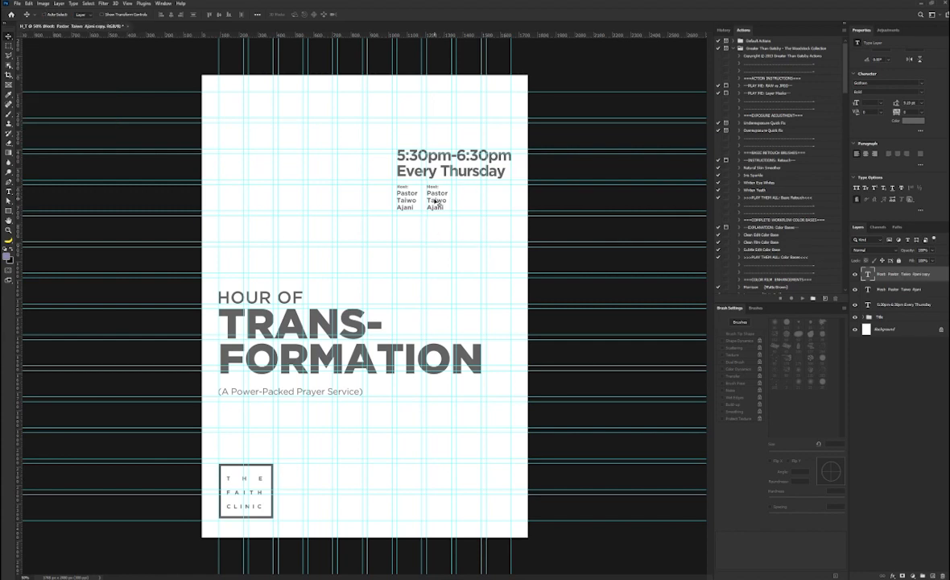
text(E. A. Odeyemi)
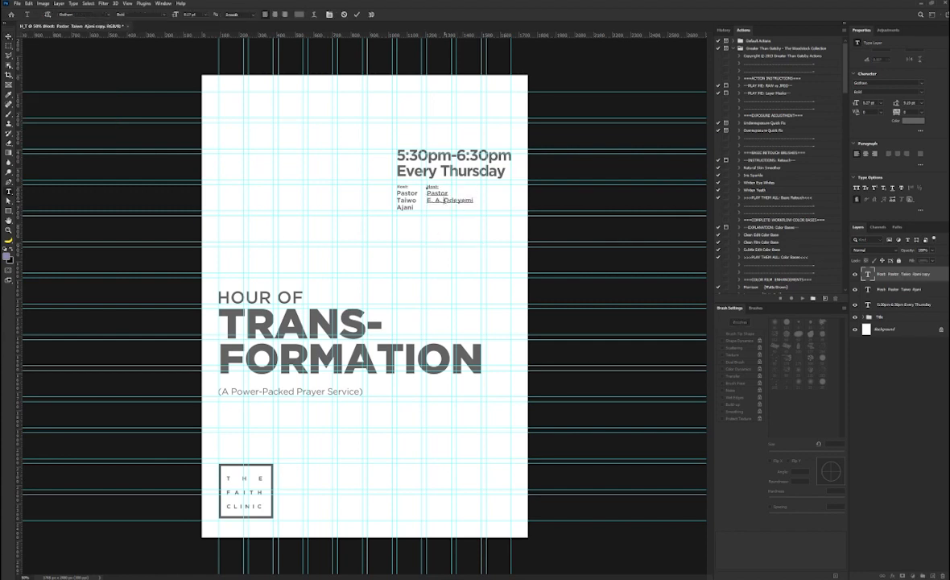
right_click(438, 202)
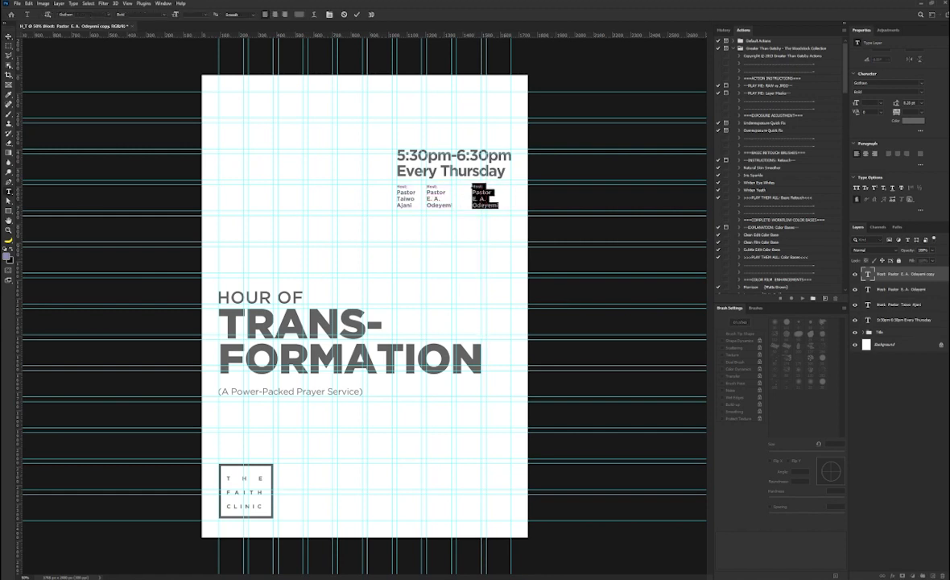
mouse_move(673, 257)
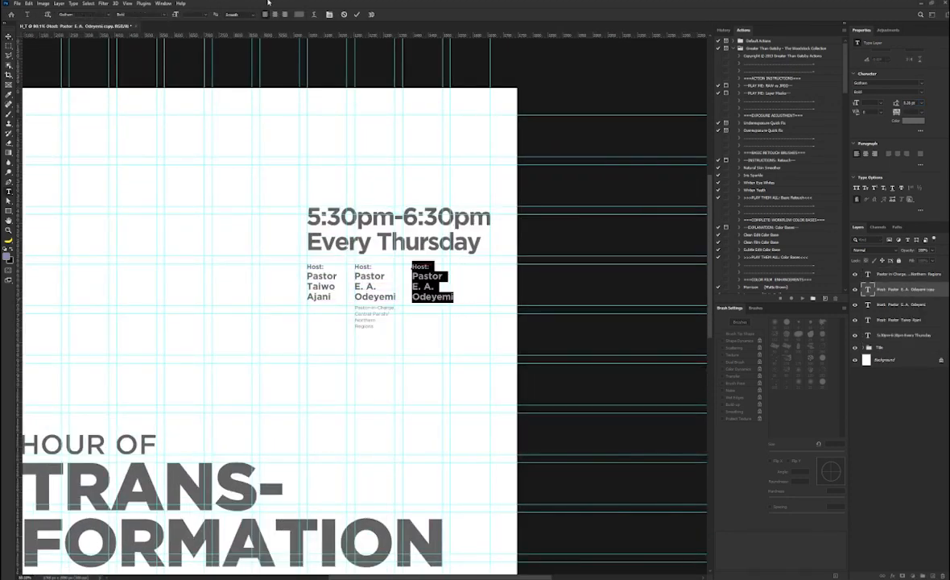
text(RCCG Central Parish, Plot 1249, Aminu Kano, Wuse II, behind Glo office, Abuja-FCT.)
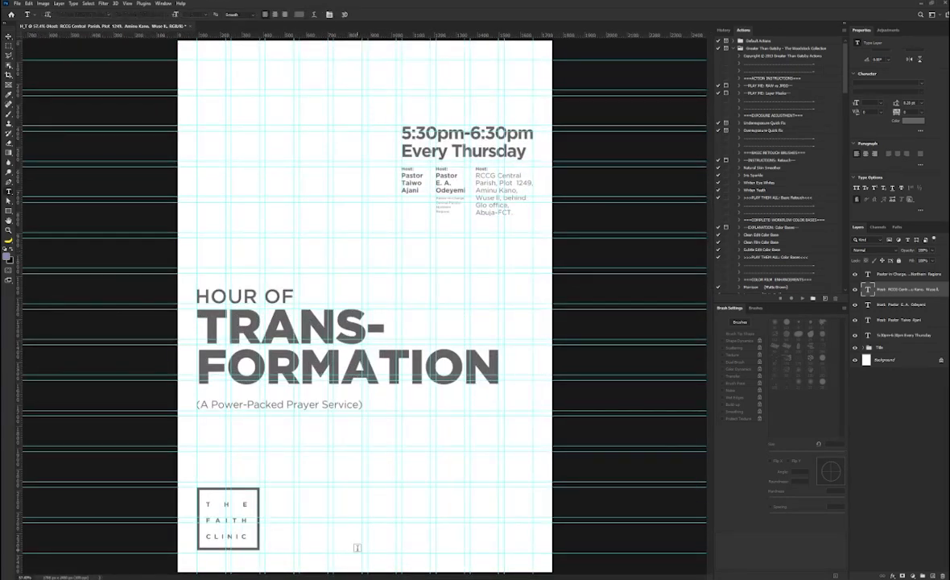
Step: Add the footer verse 'The power of prayers will work wonders in your life...Jesus is Lord' and colour the church name
text(The power of prayers will work wonders in your life...Jesus is Lord)
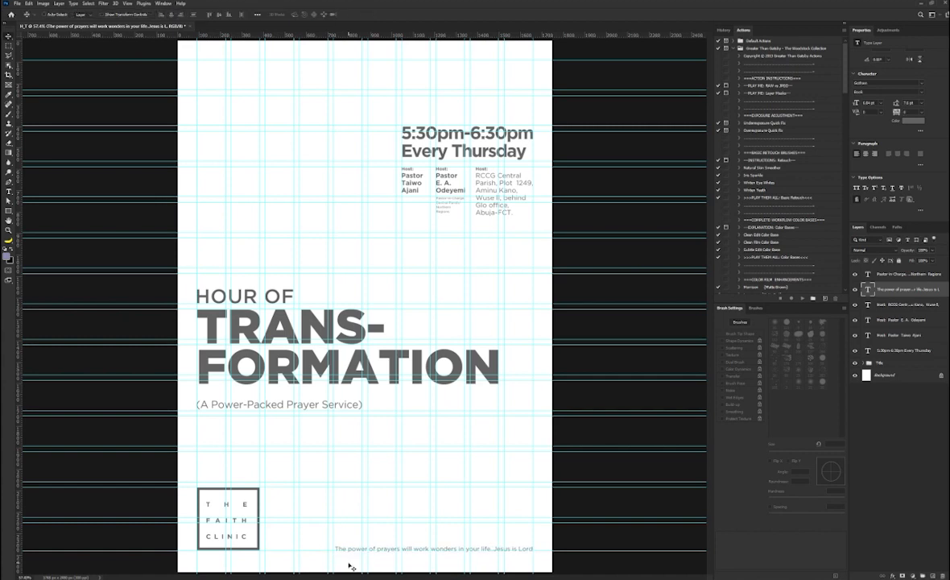
mouse_move(297, 112)
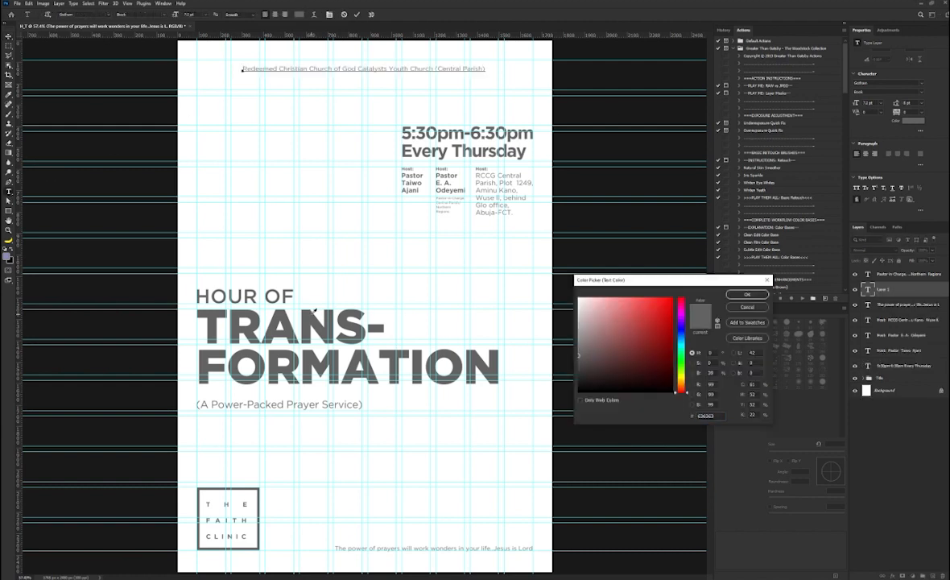
click(747, 293)
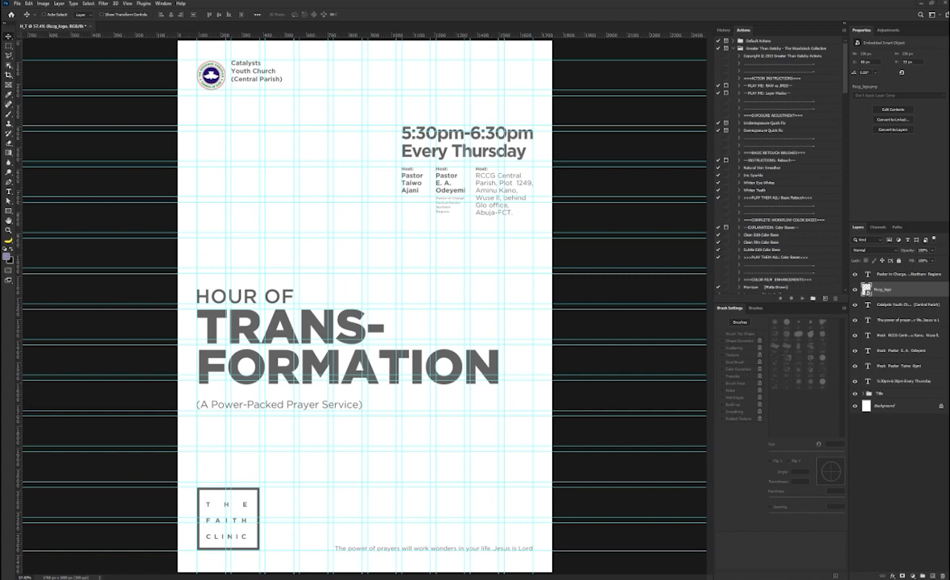
Step: Convert the title layer so its letters are individually editable for removing the I
right_click(425, 374)
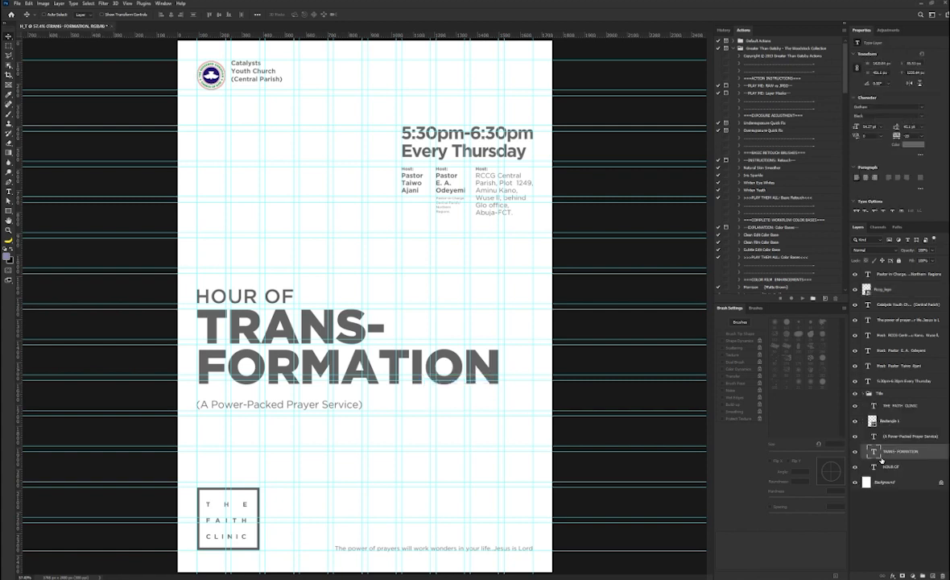
click(427, 367)
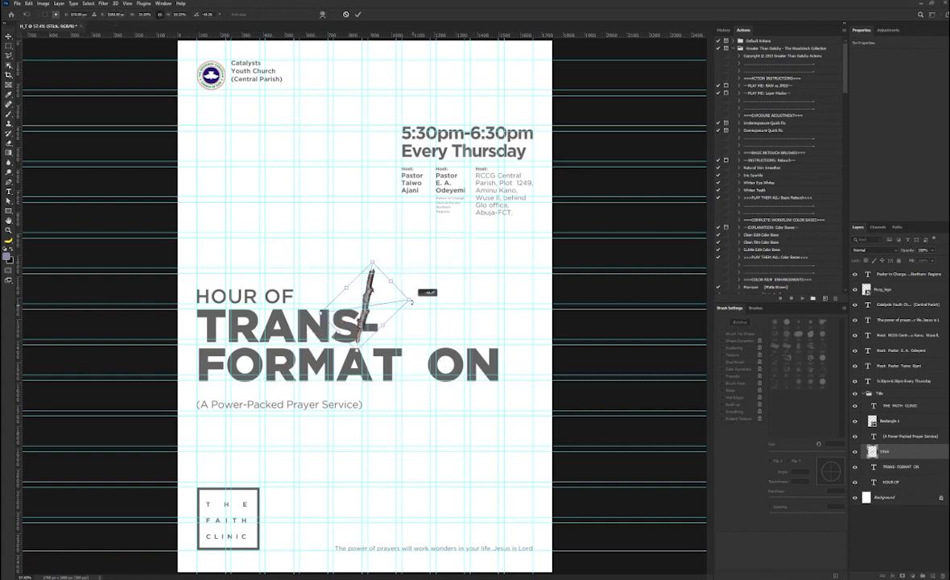
Step: Rotate the butterfly twig upright into the FORMATION gap and adjust its tones with Curves
drag(374, 287, 422, 370)
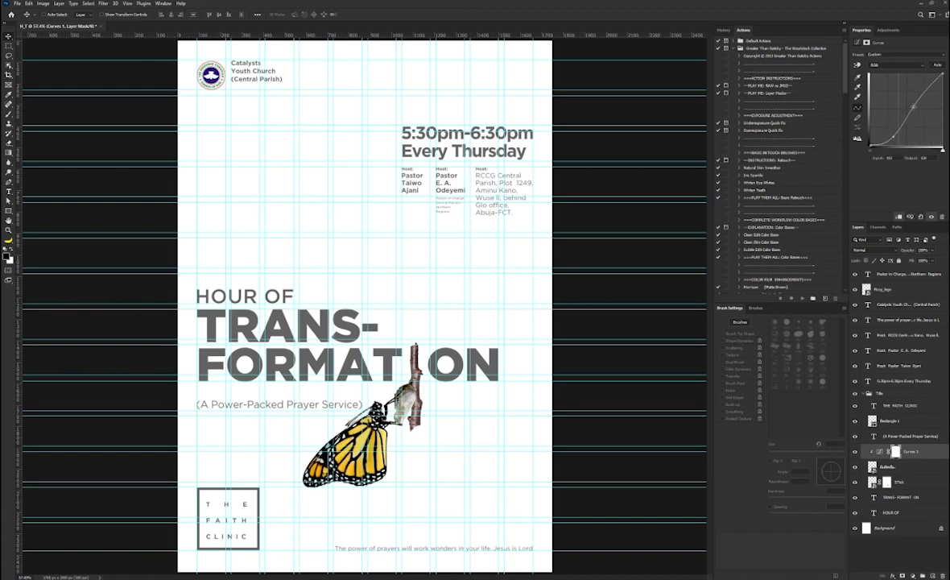
click(899, 482)
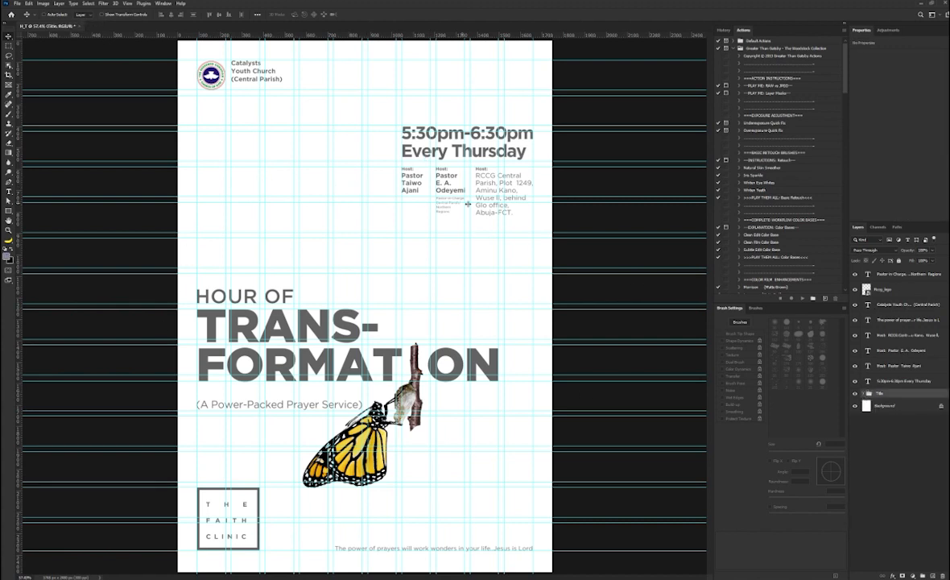
Step: Group the related flyer layers with Ctrl+G and collapse the groups in the Layers panel
click(905, 380)
text(Date N Time)
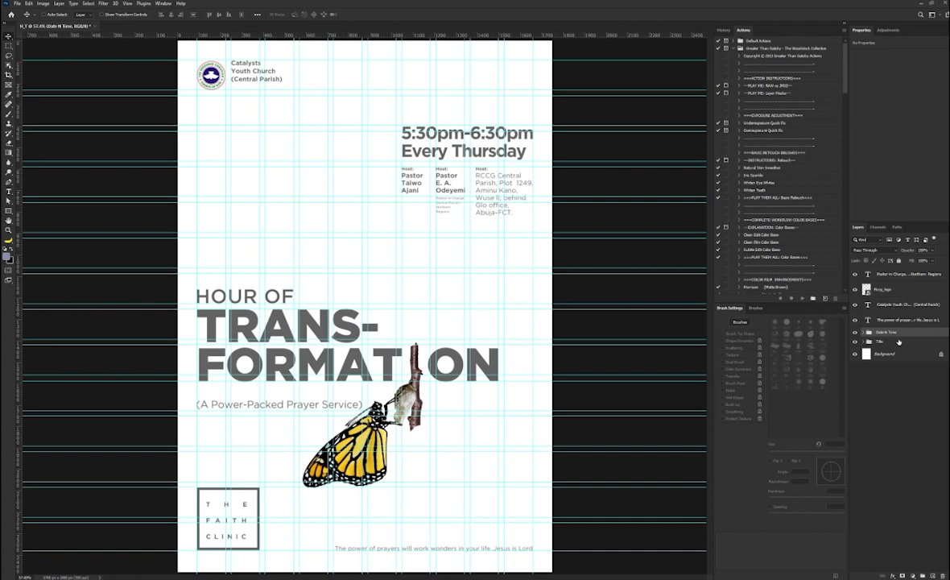
click(902, 319)
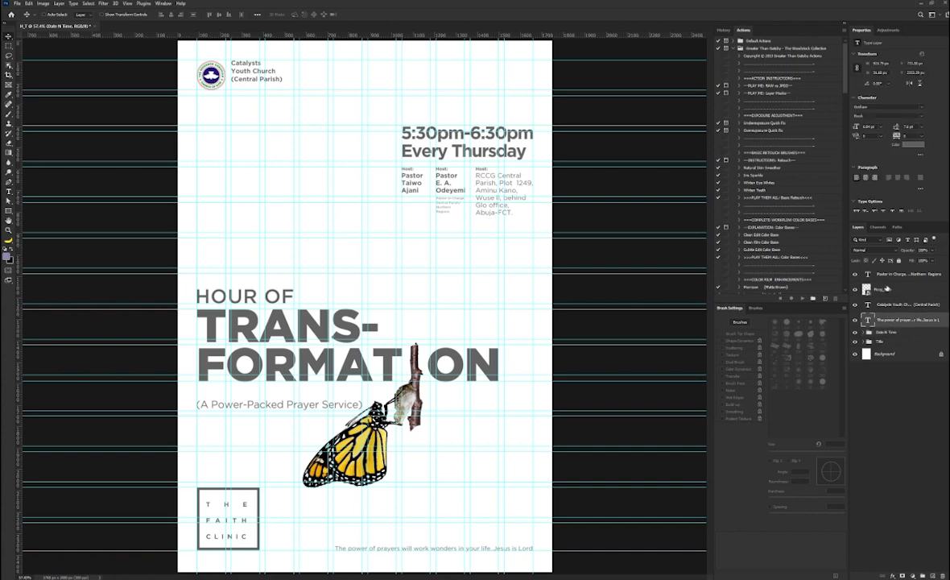
click(885, 290)
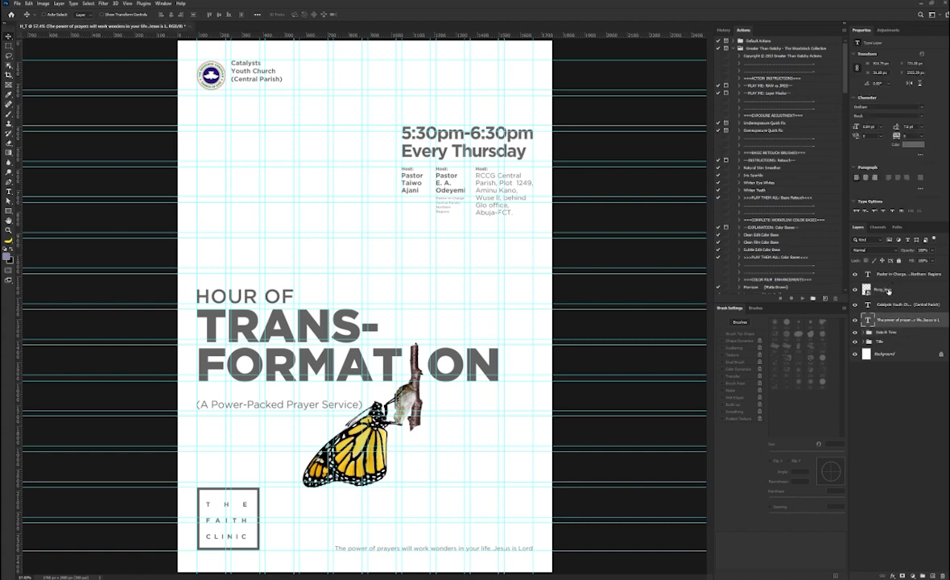
click(893, 274)
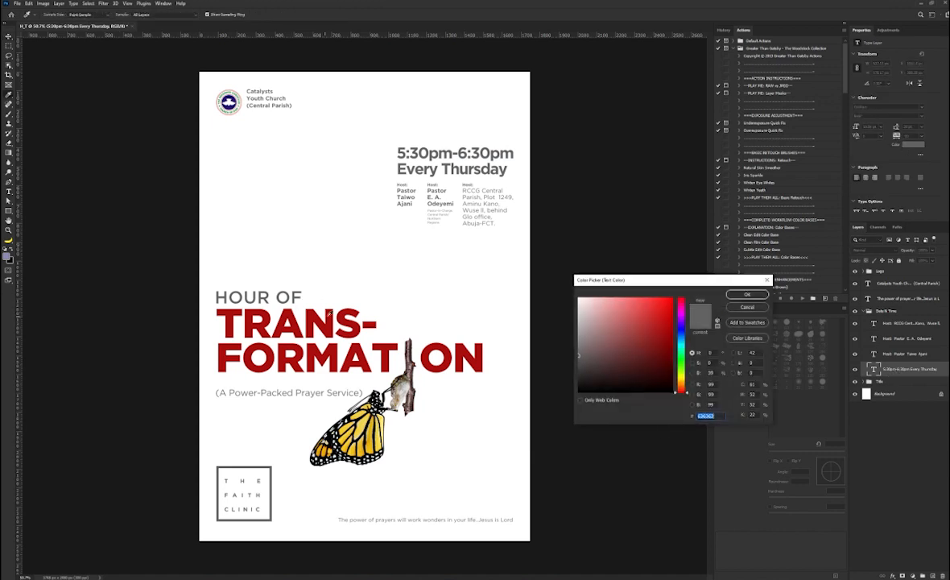
Step: Confirm dark red in the Color Picker for the title and time/day text
click(747, 293)
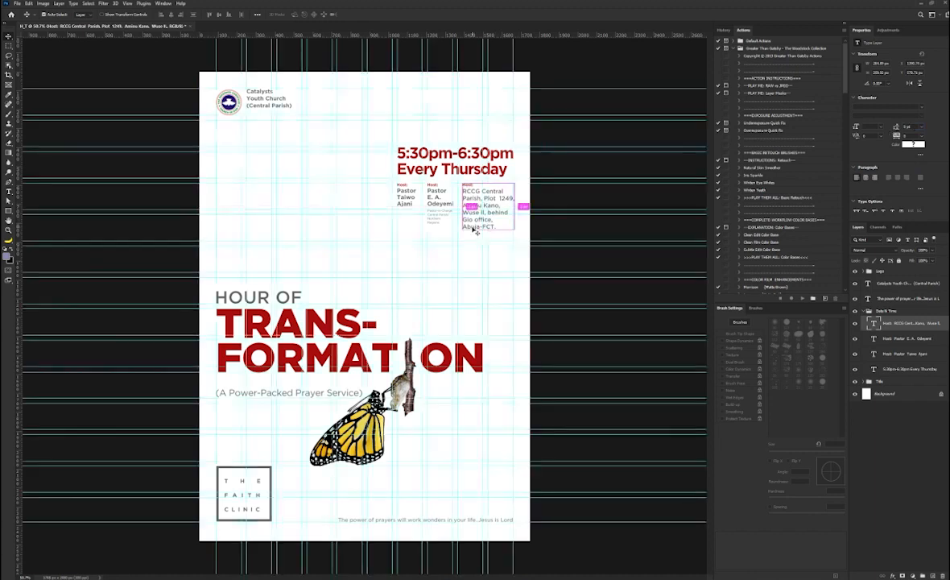
Step: Add the enquiries, prayers and counselling contact line with phone numbers below the venue and style it
key(ctrl+h)
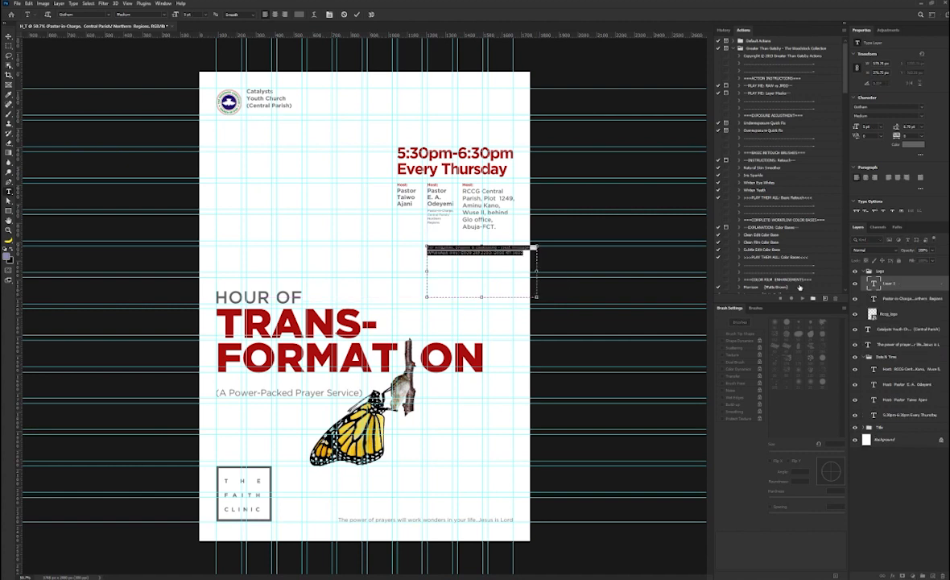
click(869, 125)
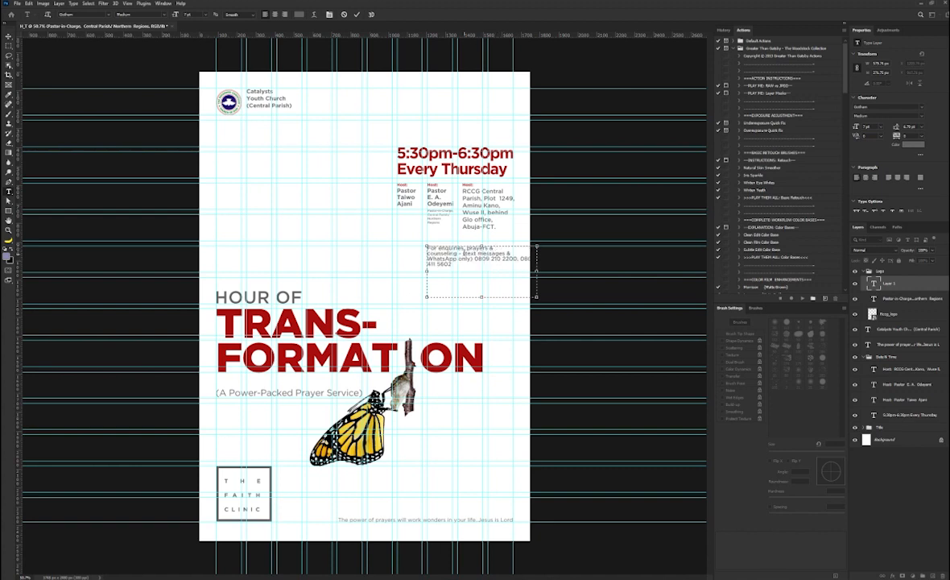
click(892, 106)
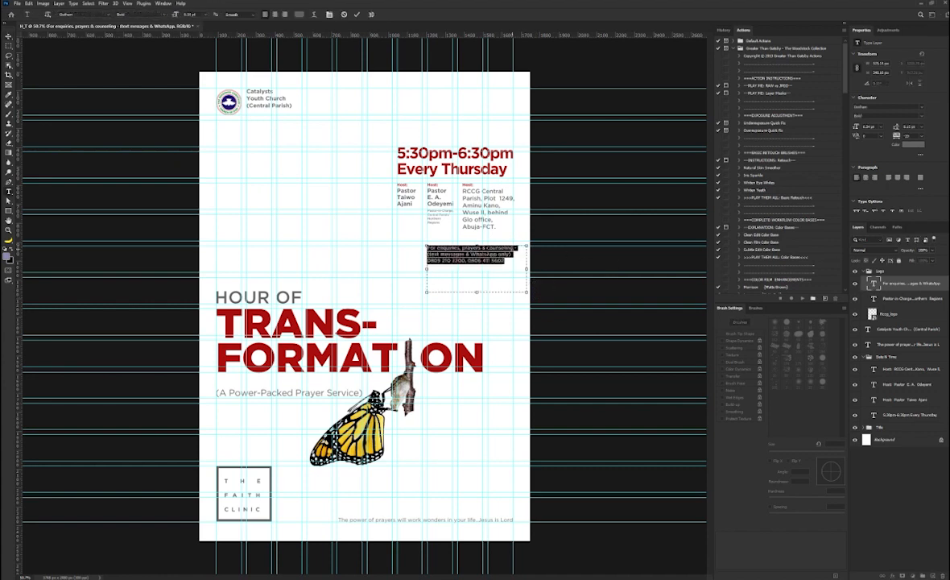
click(910, 125)
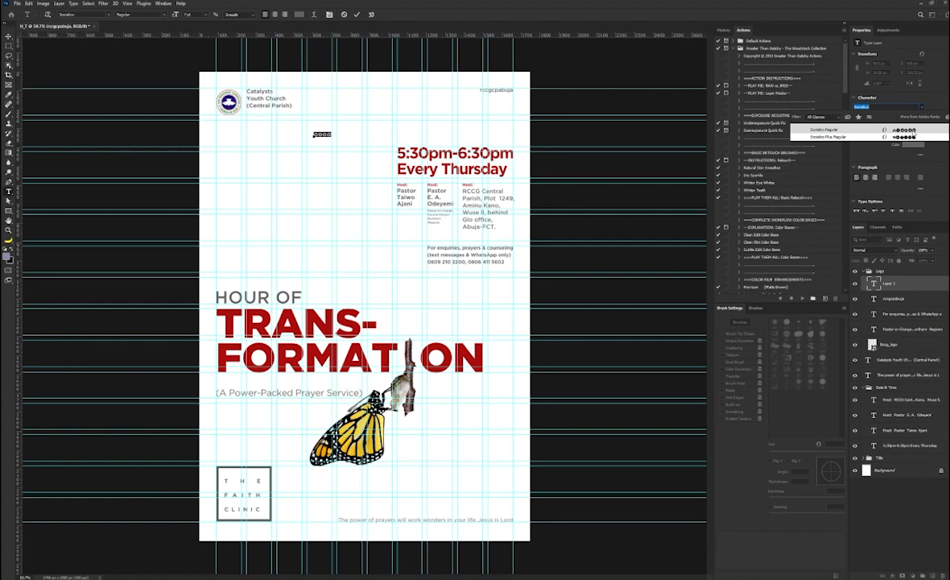
Step: Free Transform the social media icon row up beside the handle at the top right
key(ctrl+t)
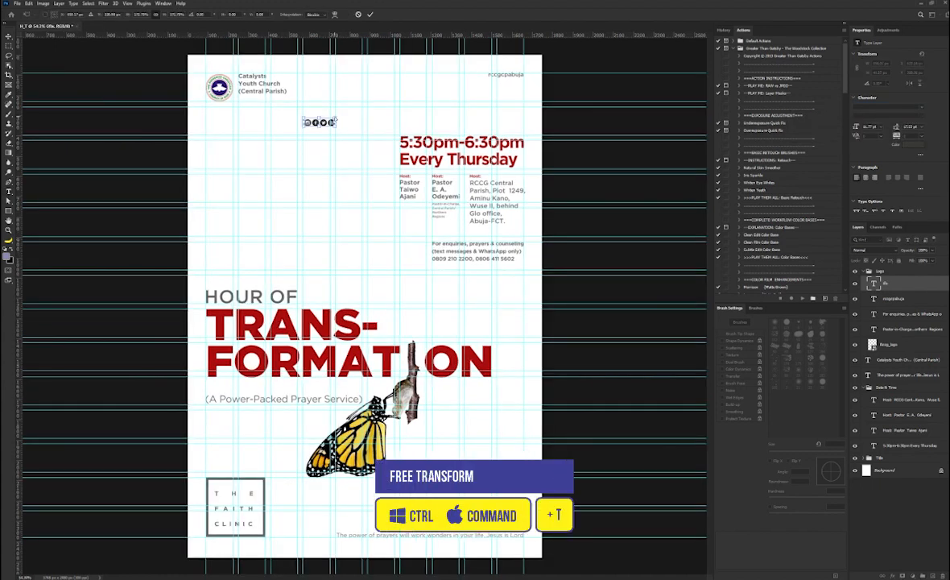
drag(321, 122, 432, 80)
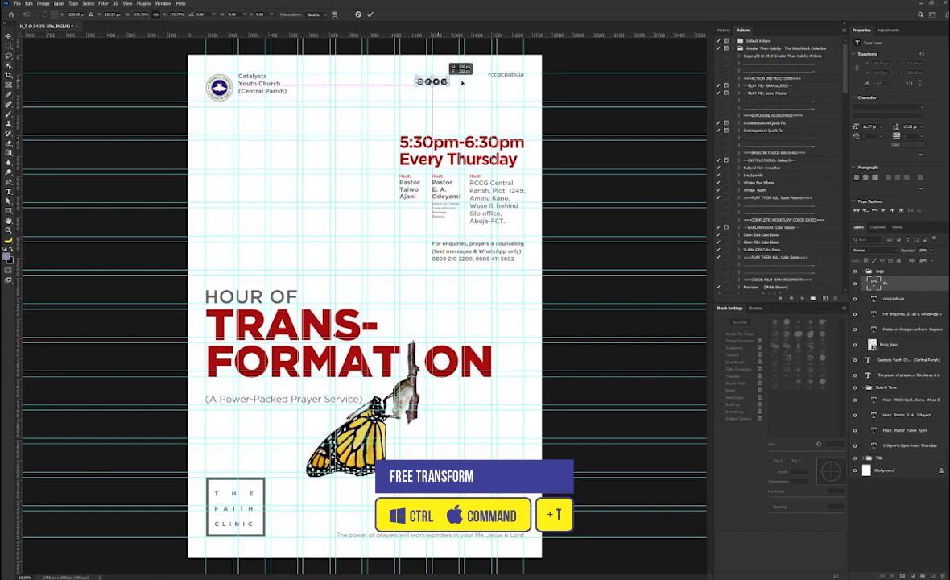